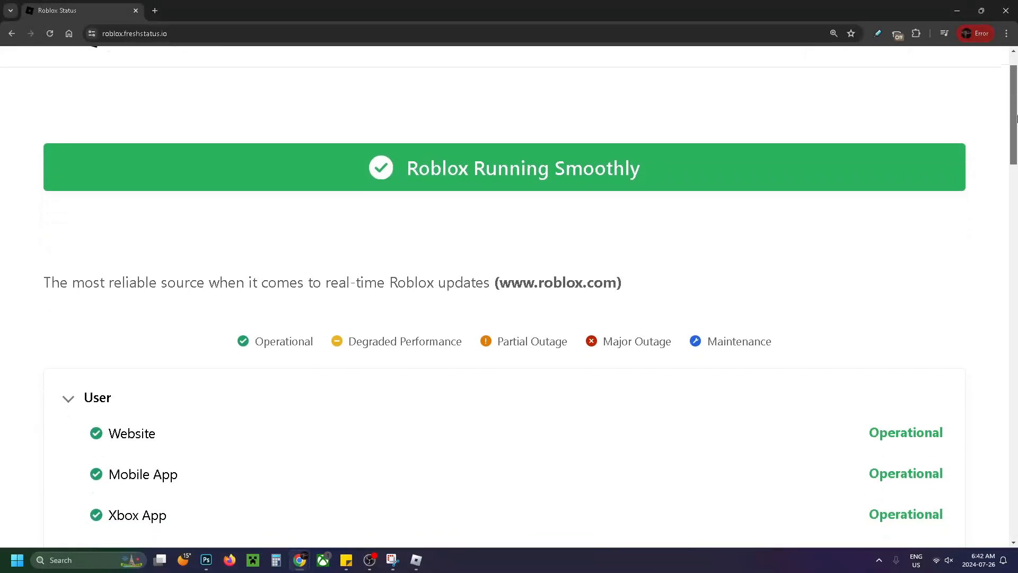
Show the Start menu power options (Lock, Sleep, Shut down, Restart) after scrolling the page
{"action": "scroll", "scroll_direction": "down", "scroll_amount": 3}
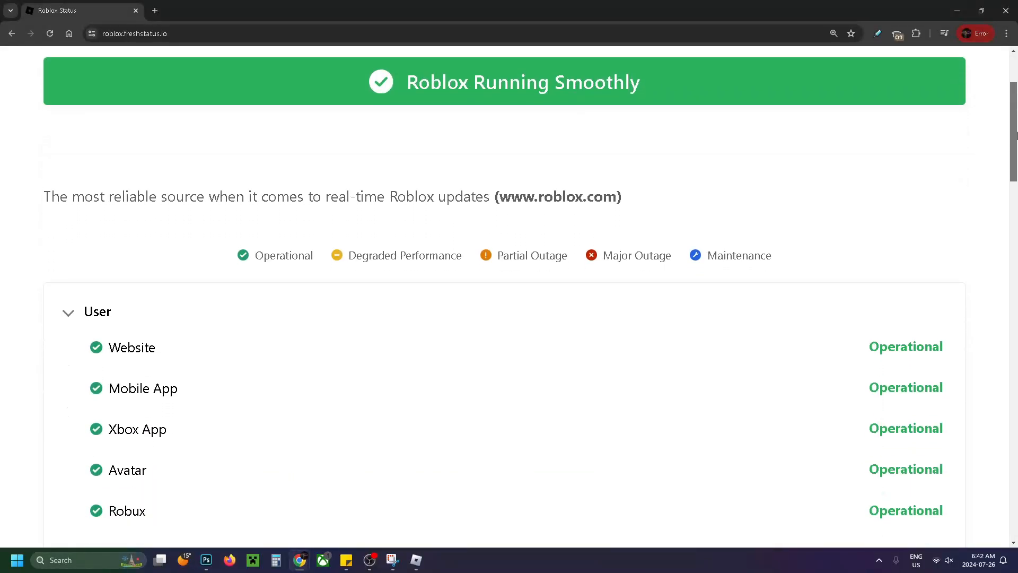
{"action": "scroll", "scroll_direction": "down", "scroll_amount": 3}
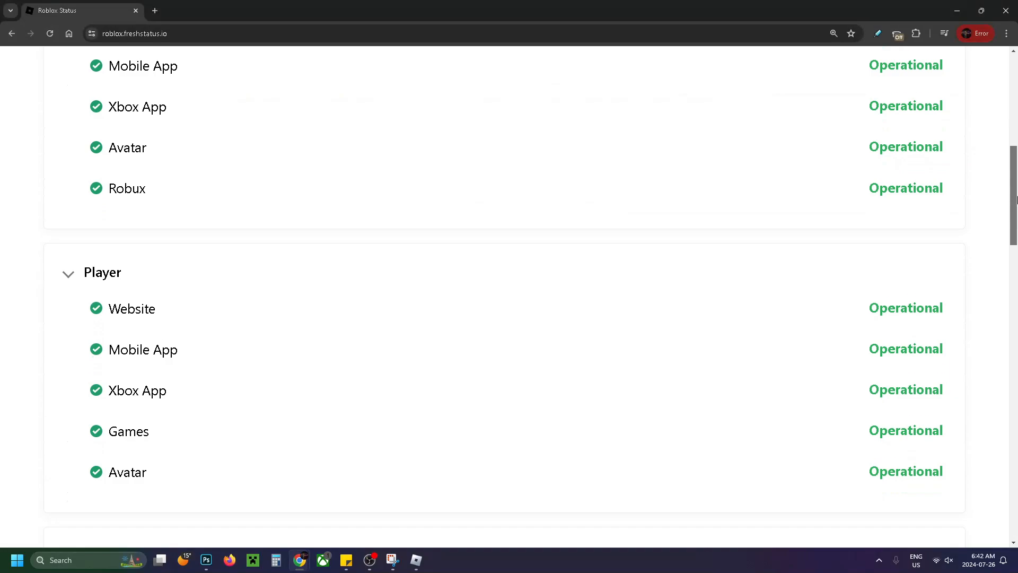
{"action": "scroll", "scroll_direction": "down", "scroll_amount": 3}
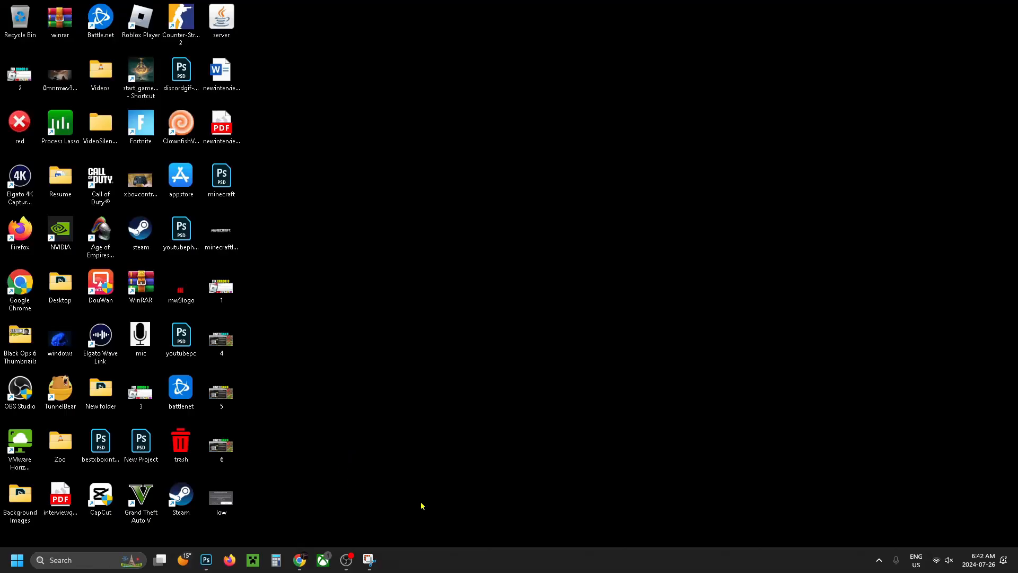
{"action": "mouse_move", "coordinate": [626, 337]}
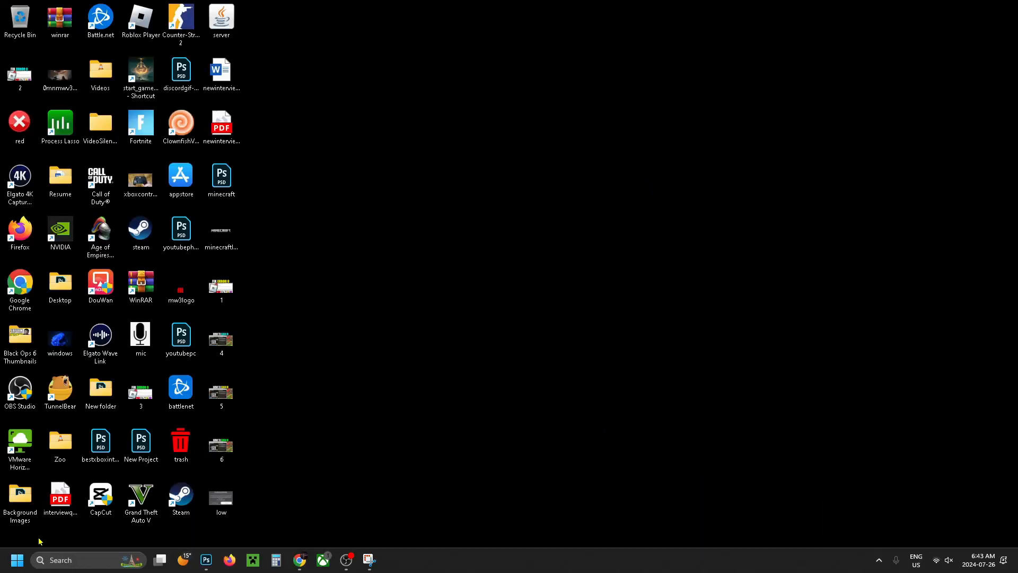
{"action": "left_click", "coordinate": [17, 559]}
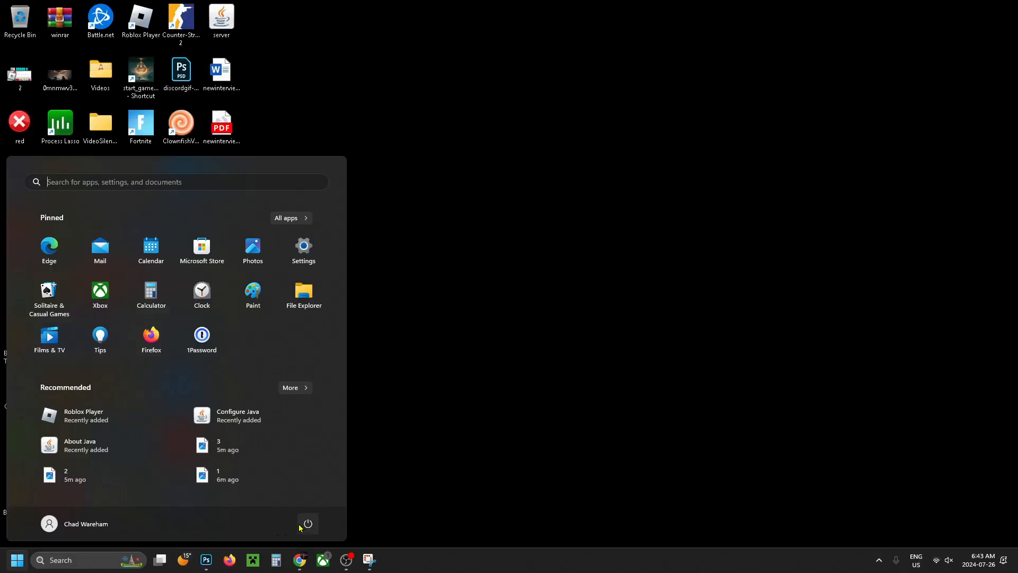
{"action": "left_click", "coordinate": [308, 522]}
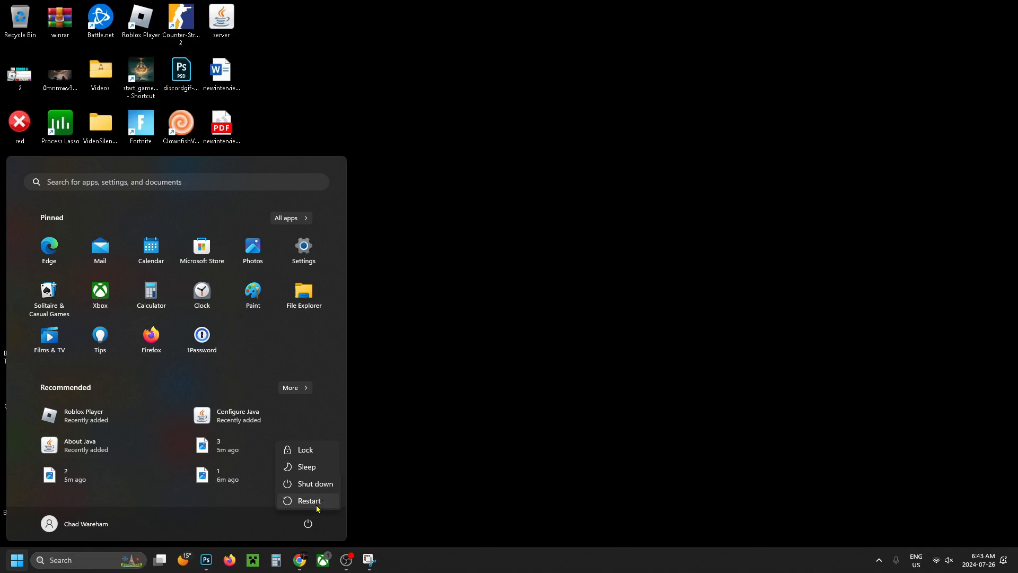